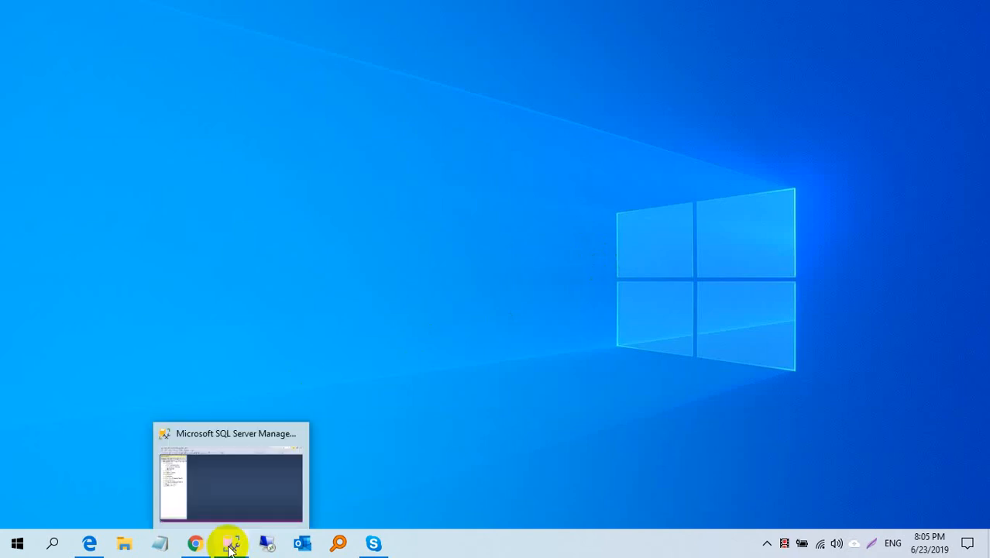
Bring the Management Studio window forward to show the server's databases with Main DB.
{"action": "left_click", "coordinate": [230, 542]}
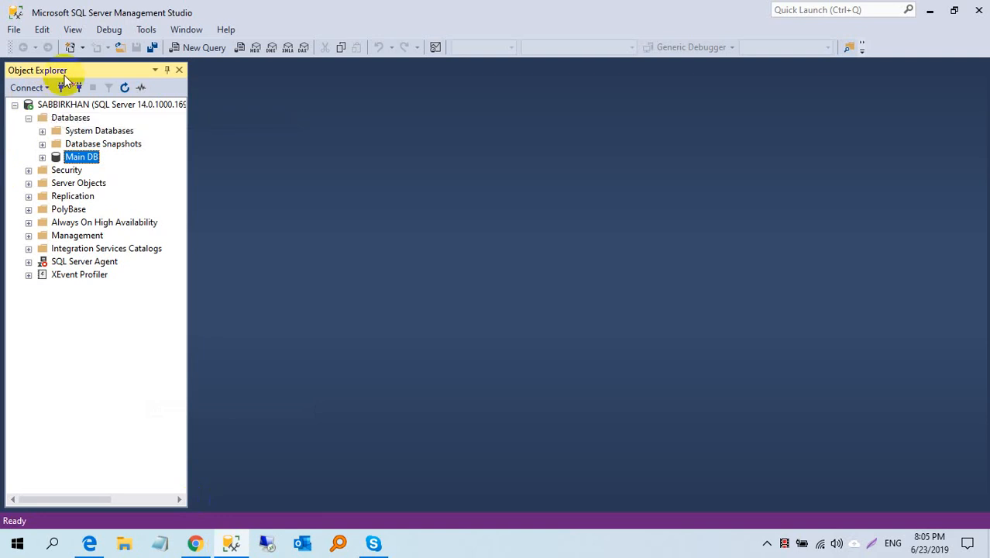
{"action": "mouse_move", "coordinate": [157, 176]}
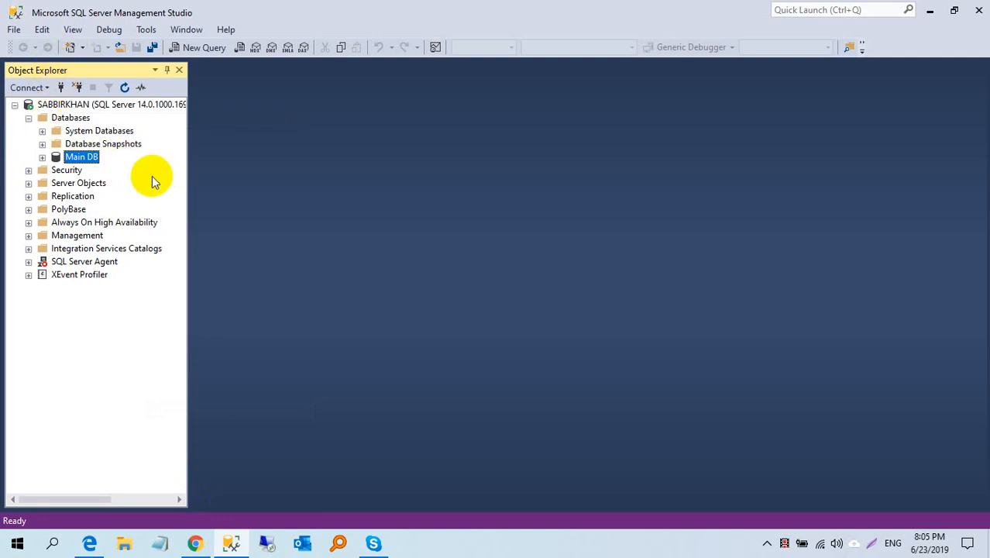
{"action": "mouse_move", "coordinate": [643, 109]}
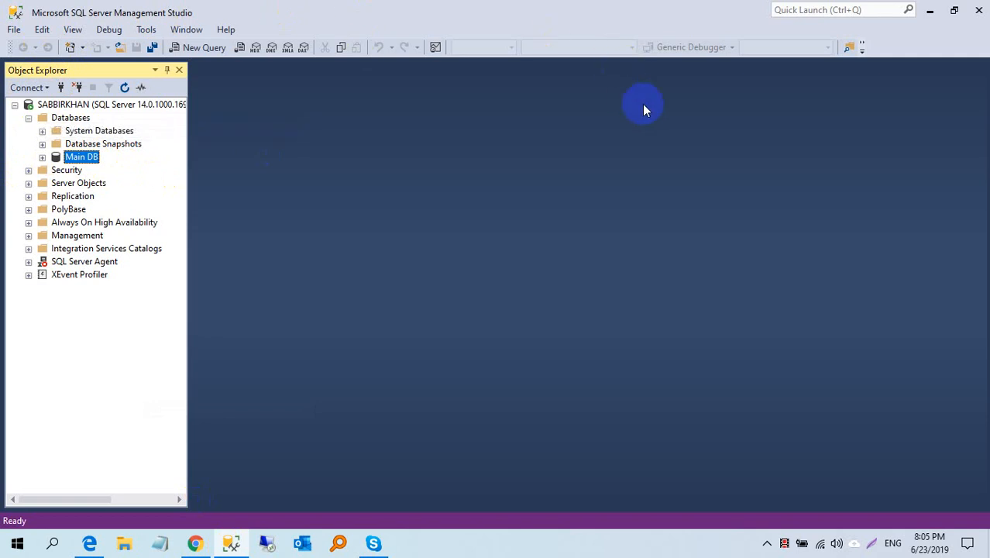
{"action": "mouse_move", "coordinate": [765, 250]}
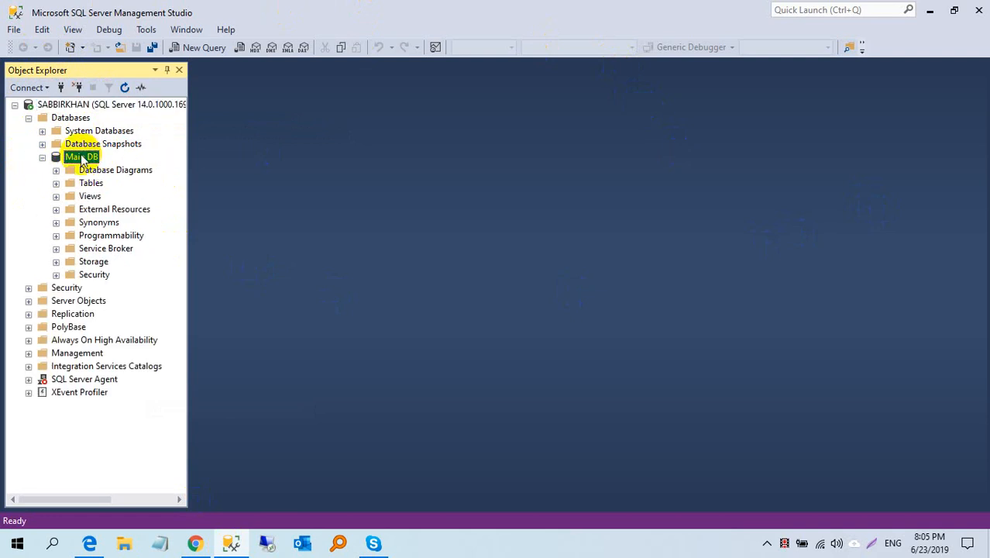
In Main DB's Properties Options page, set Recovery model to Simple and apply it.
{"action": "right_click", "coordinate": [81, 157]}
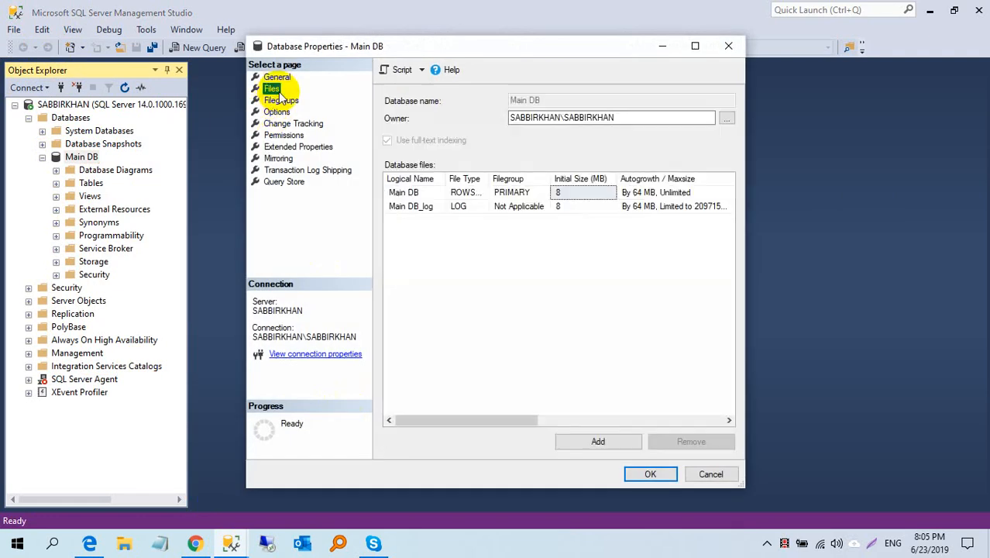
{"action": "left_click", "coordinate": [277, 112]}
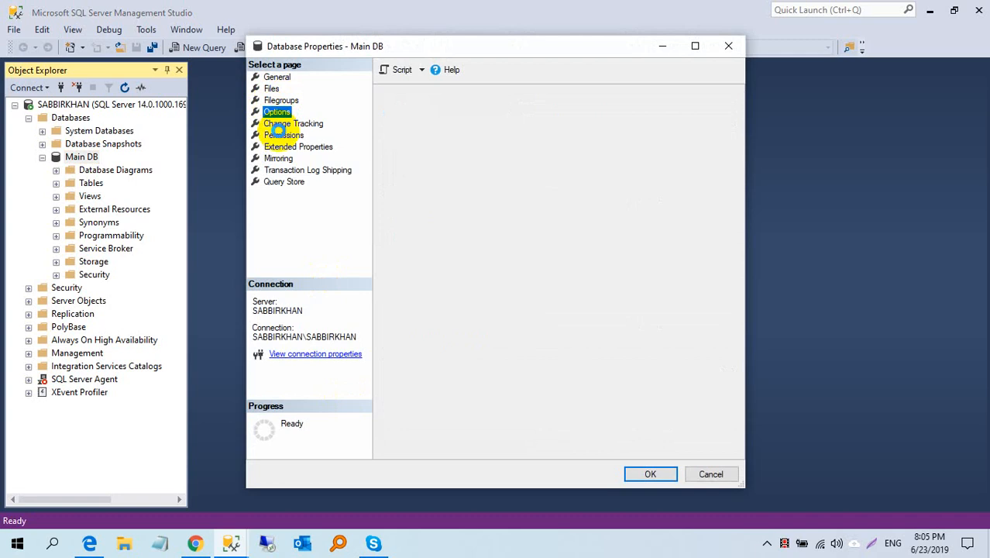
{"action": "left_click", "coordinate": [276, 111]}
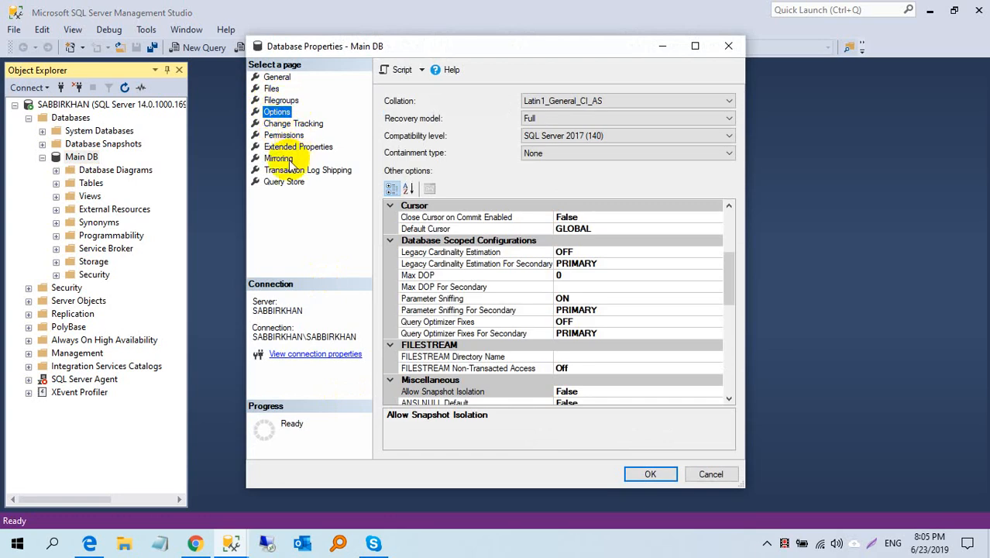
{"action": "mouse_move", "coordinate": [288, 186]}
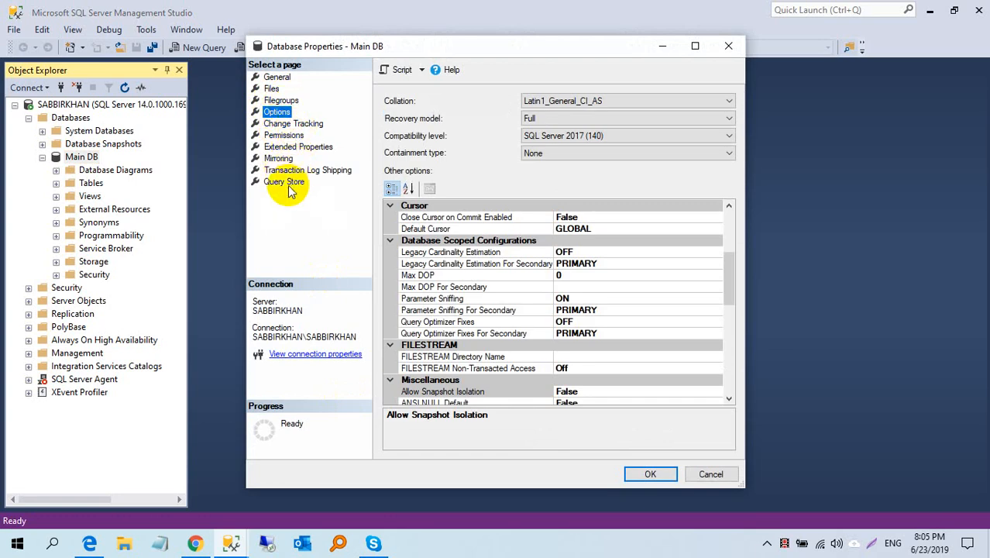
{"action": "left_click", "coordinate": [277, 77]}
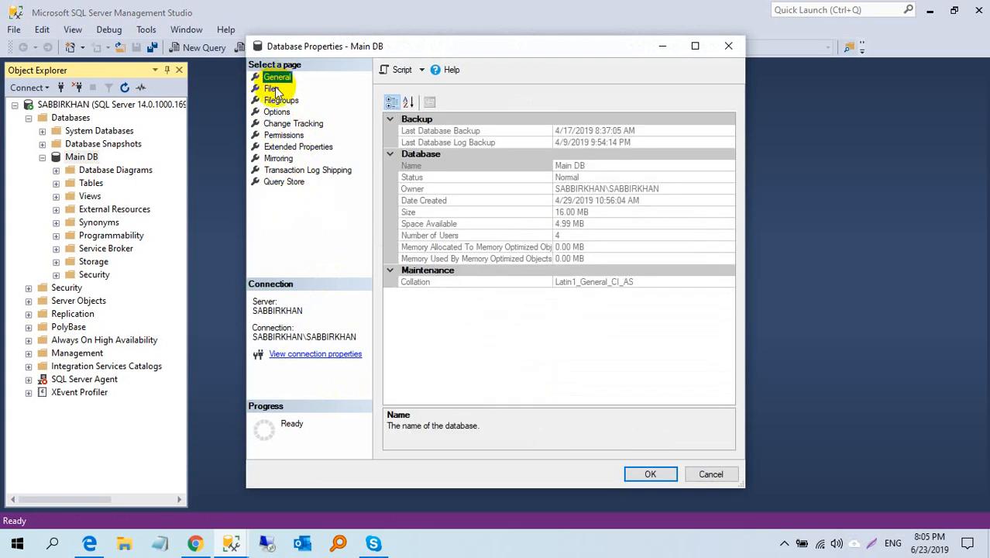
{"action": "left_click", "coordinate": [276, 111]}
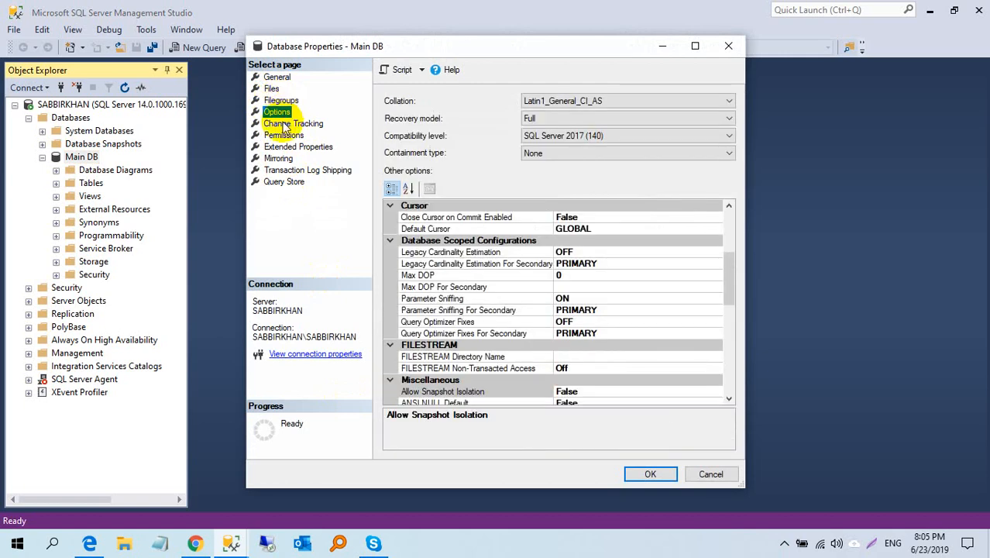
{"action": "mouse_move", "coordinate": [353, 116]}
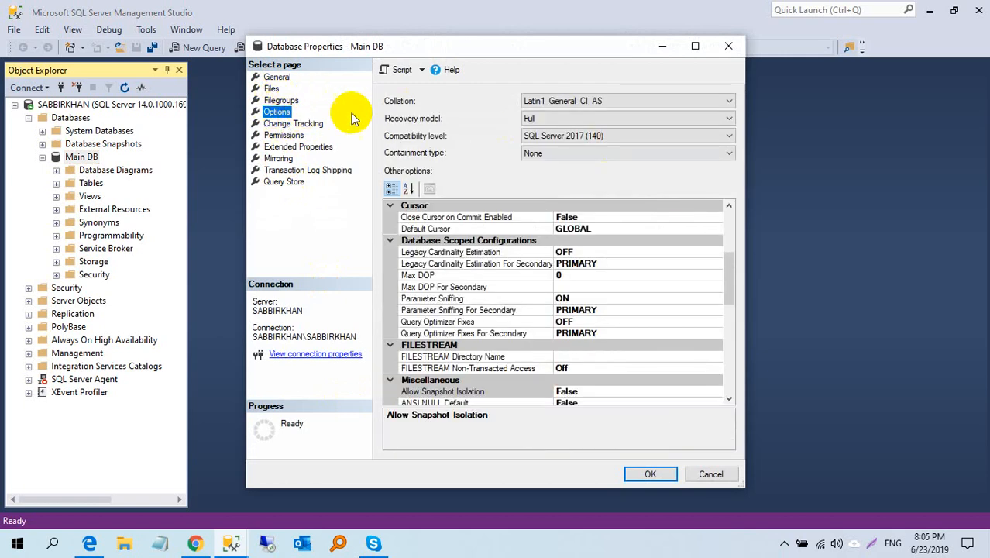
{"action": "mouse_move", "coordinate": [442, 128]}
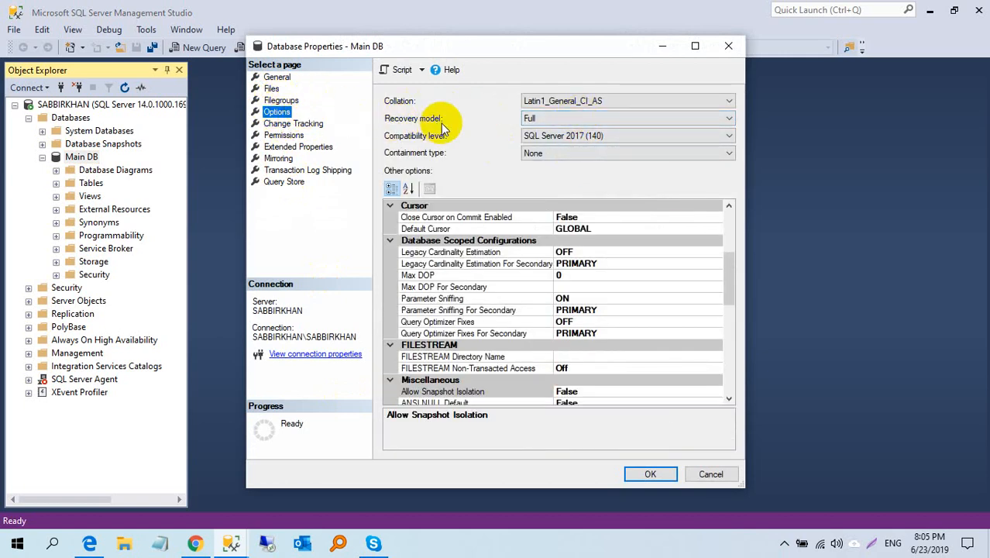
{"action": "left_click", "coordinate": [726, 118]}
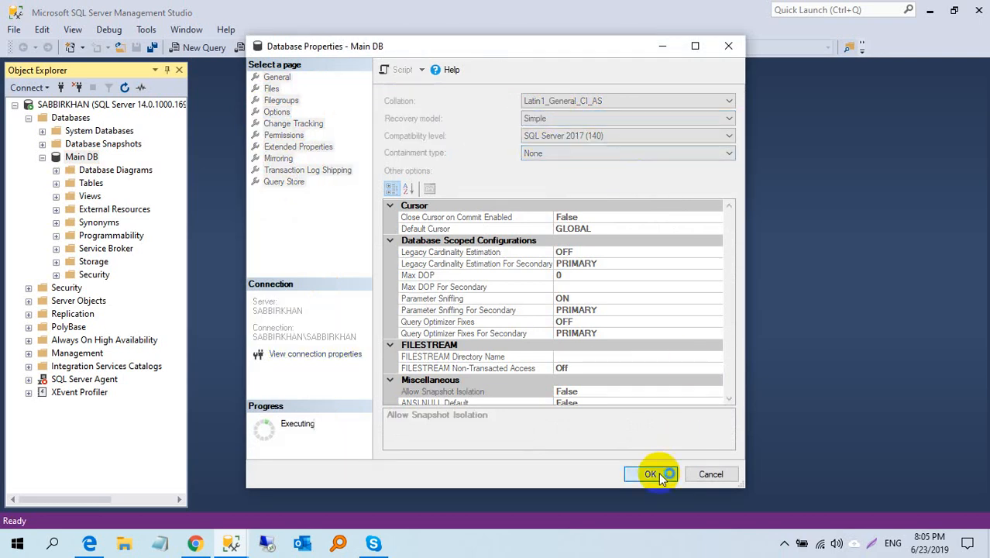
{"action": "left_click", "coordinate": [650, 473]}
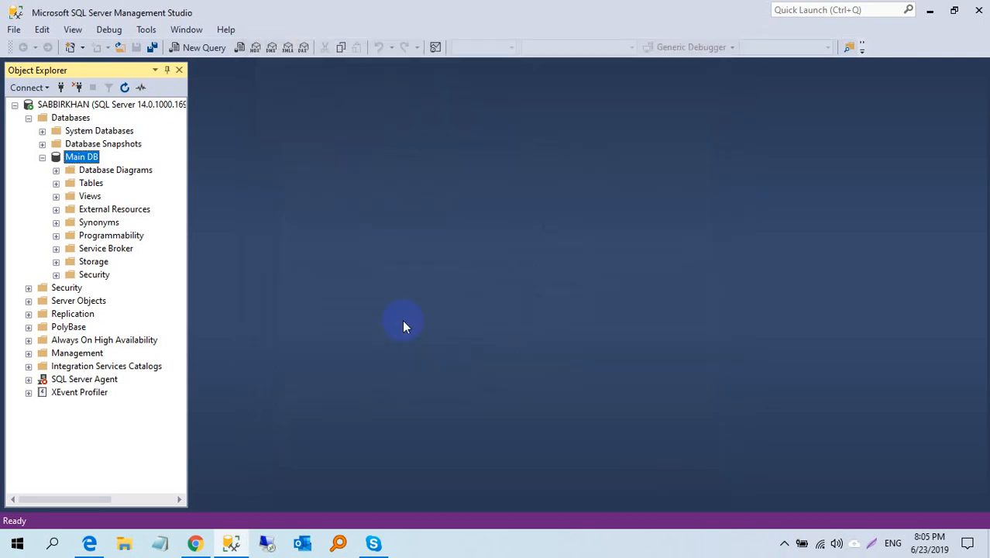
Run a Full disk backup of Main DB to fullback.bak and acknowledge the success message.
{"action": "right_click", "coordinate": [80, 156]}
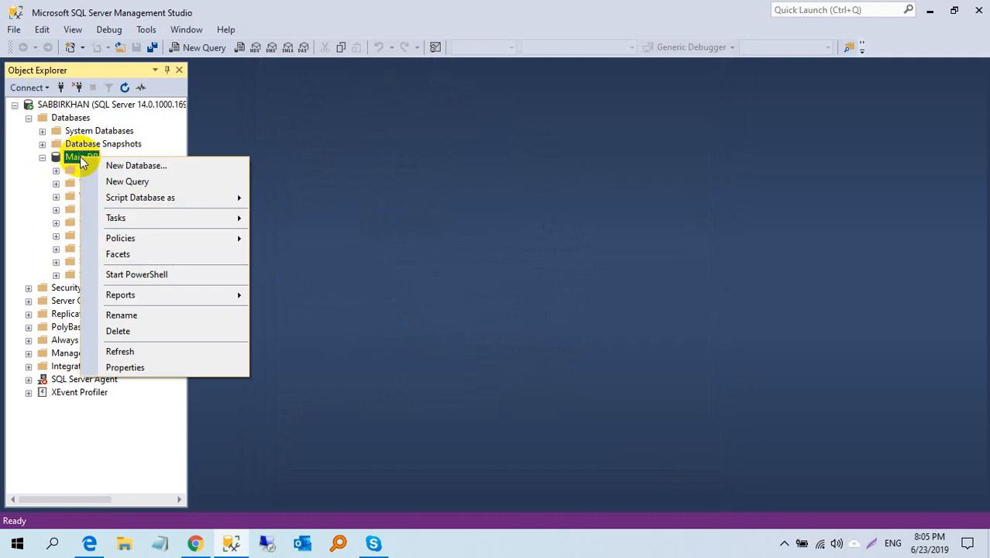
{"action": "mouse_move", "coordinate": [225, 217]}
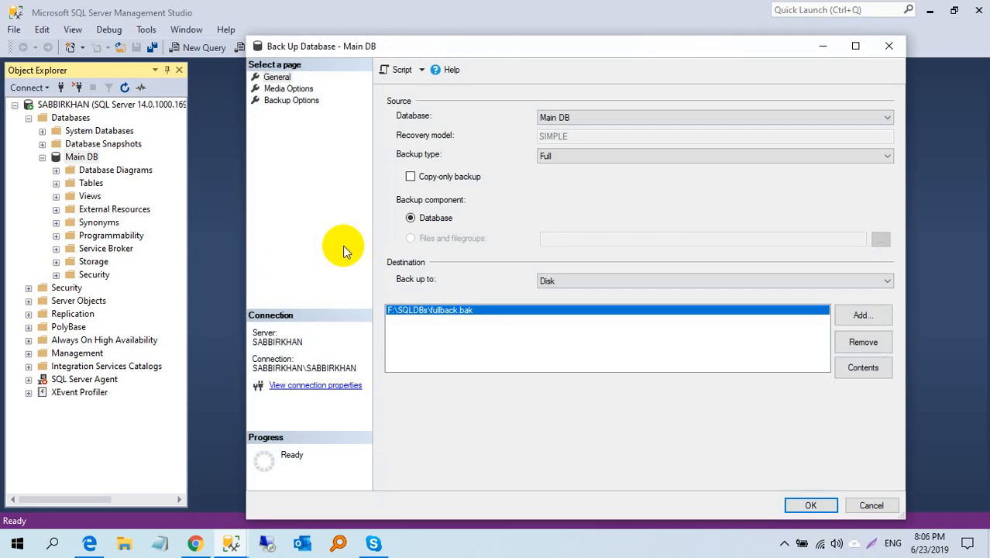
{"action": "mouse_move", "coordinate": [713, 457]}
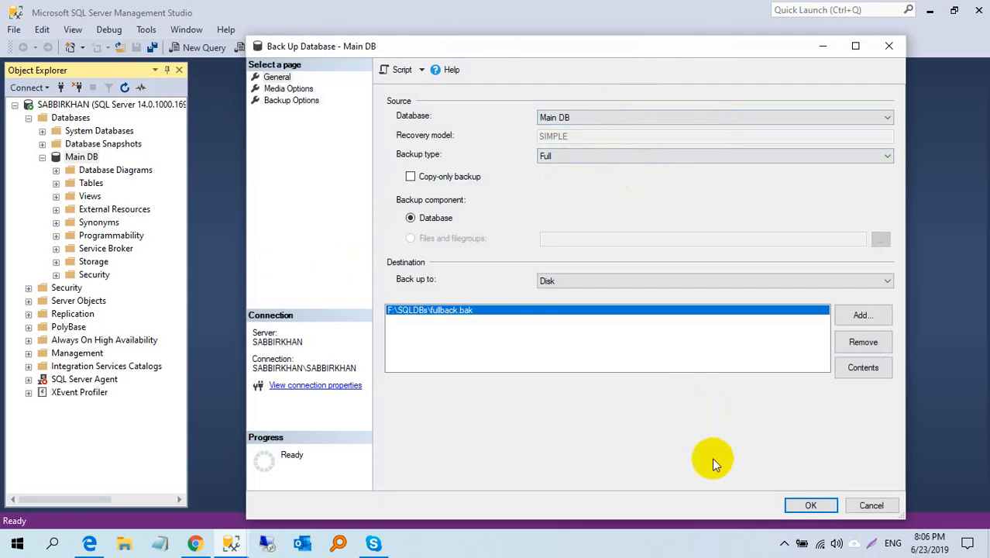
{"action": "left_click", "coordinate": [810, 505]}
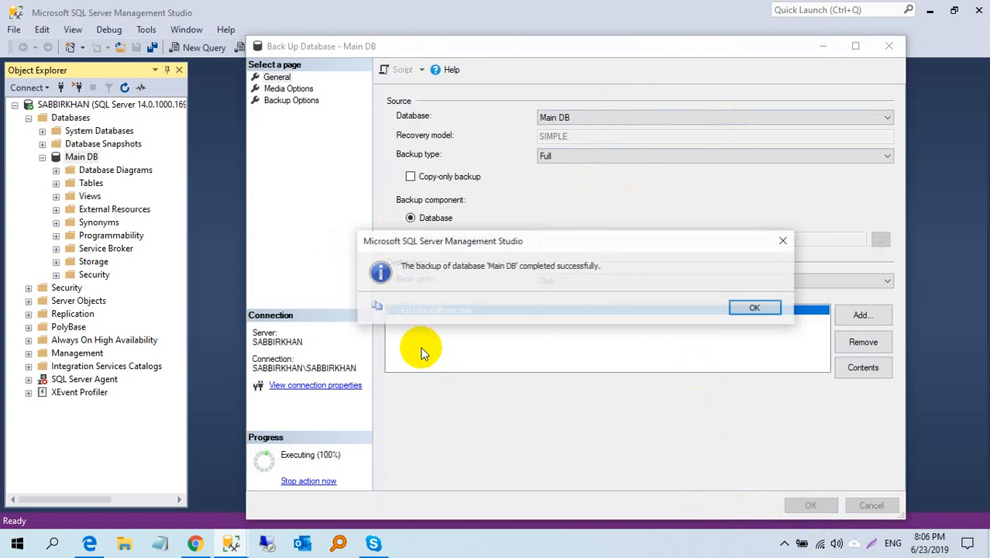
{"action": "left_click", "coordinate": [753, 306]}
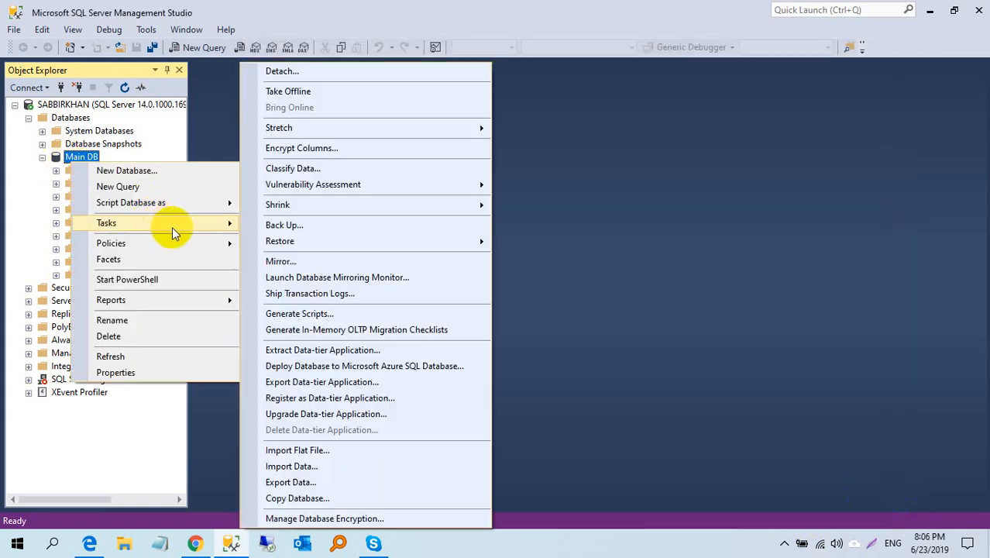
{"action": "mouse_move", "coordinate": [294, 204]}
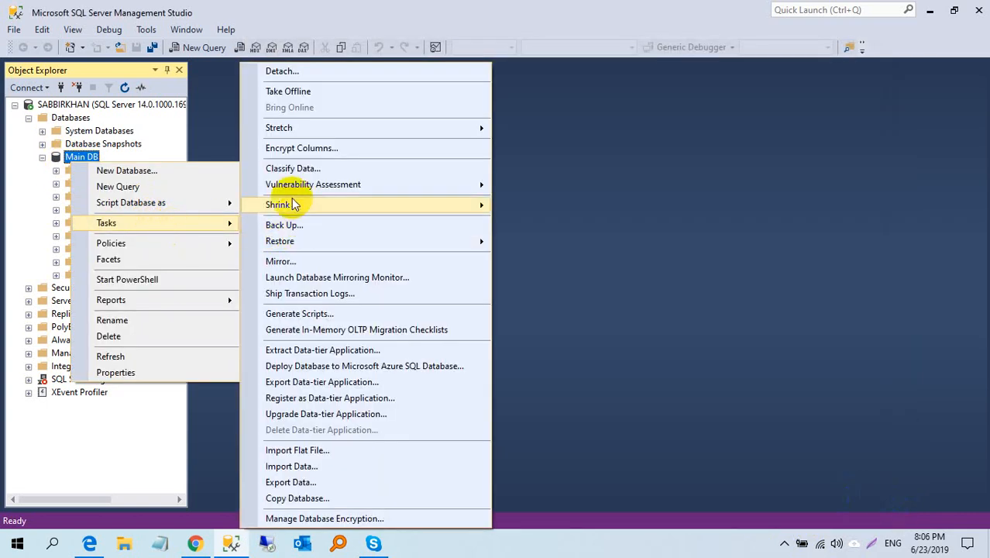
{"action": "mouse_move", "coordinate": [308, 71]}
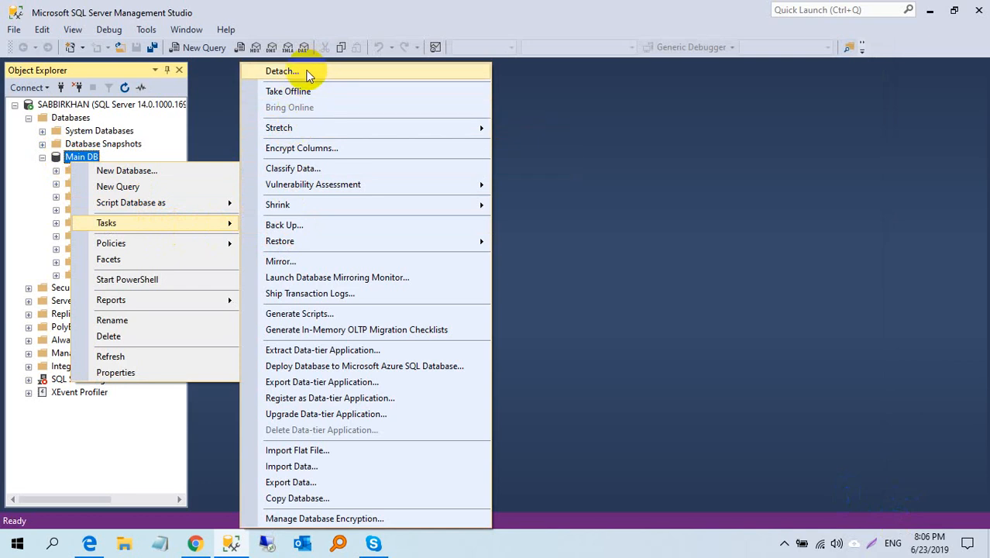
{"action": "mouse_move", "coordinate": [282, 199]}
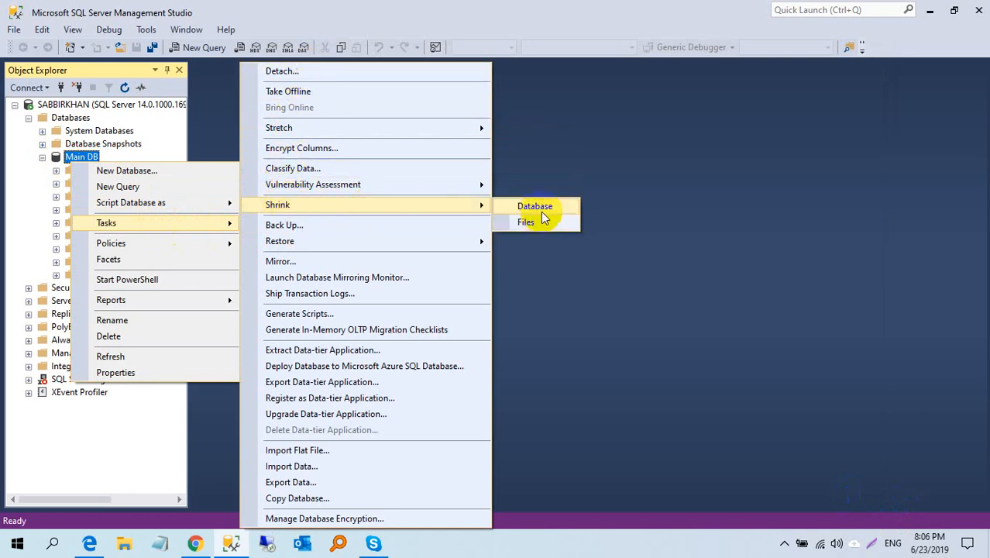
Choose Tasks > Shrink > Files for Main DB to reach the Shrink File dialog.
{"action": "left_click", "coordinate": [525, 222]}
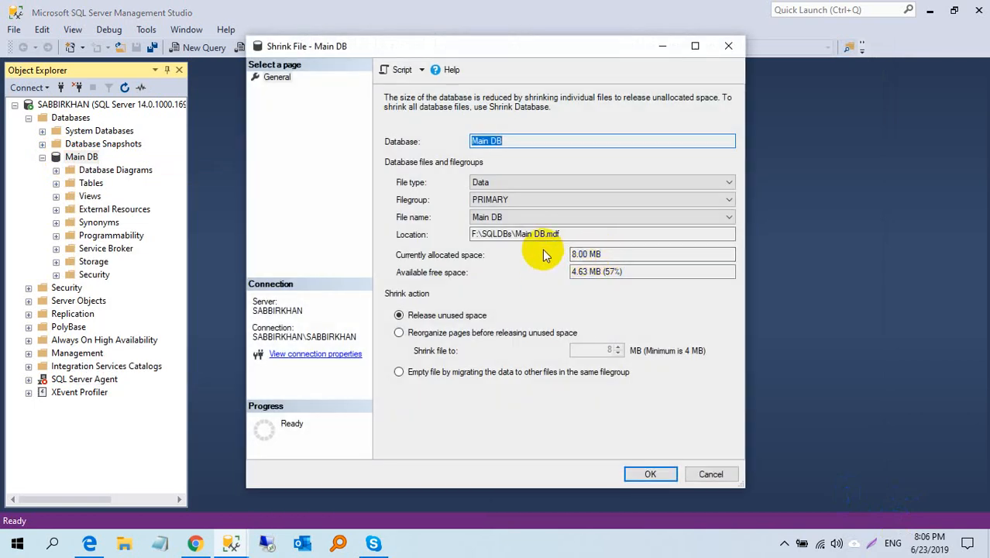
{"action": "mouse_move", "coordinate": [557, 155]}
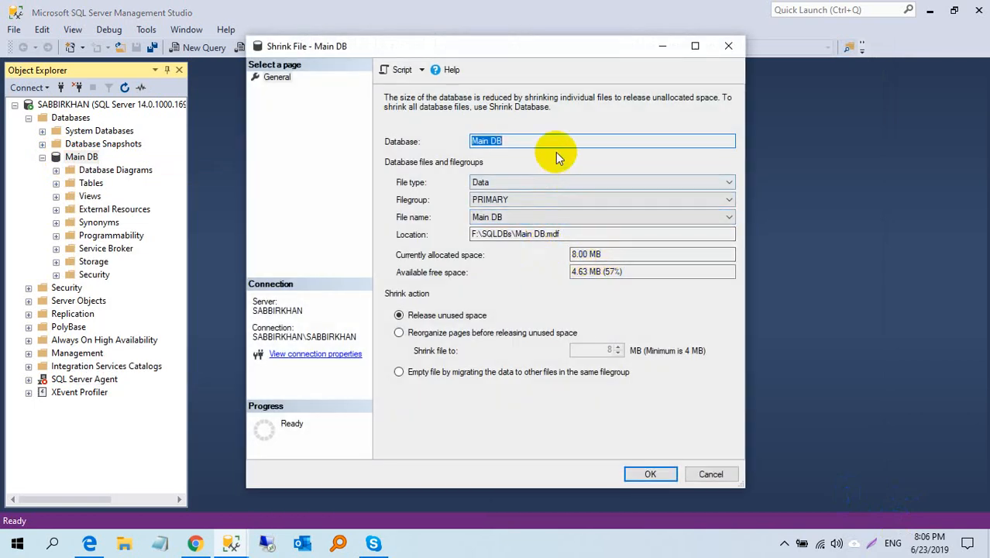
Shrink Main DB's Log file with Release unused space and close the dialog.
{"action": "left_click", "coordinate": [726, 182]}
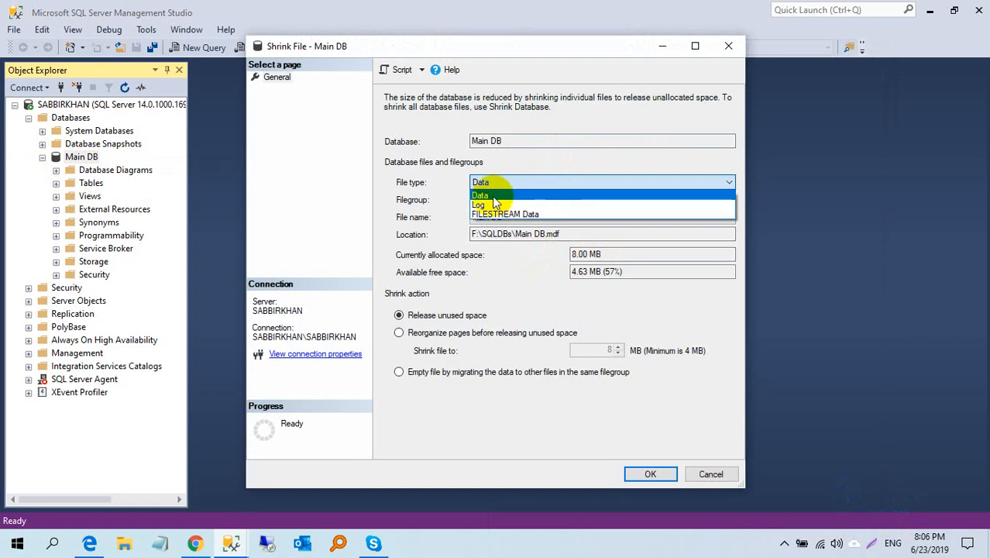
{"action": "left_click", "coordinate": [480, 205]}
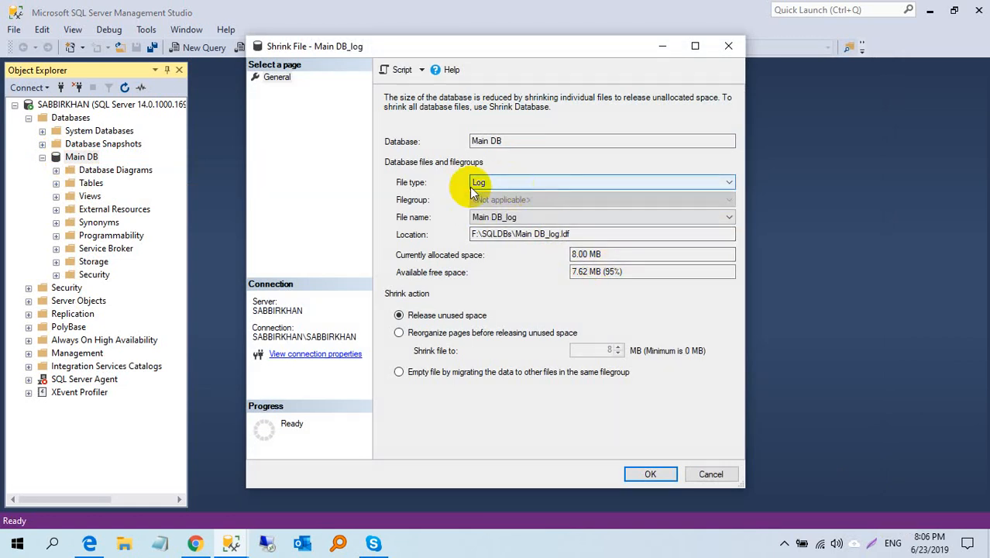
{"action": "mouse_move", "coordinate": [654, 399]}
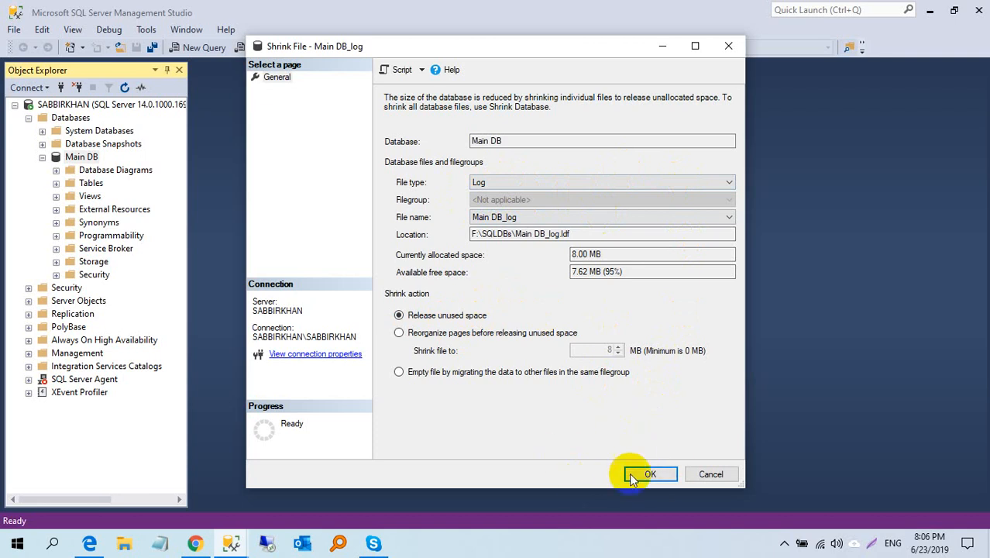
{"action": "left_click", "coordinate": [649, 473]}
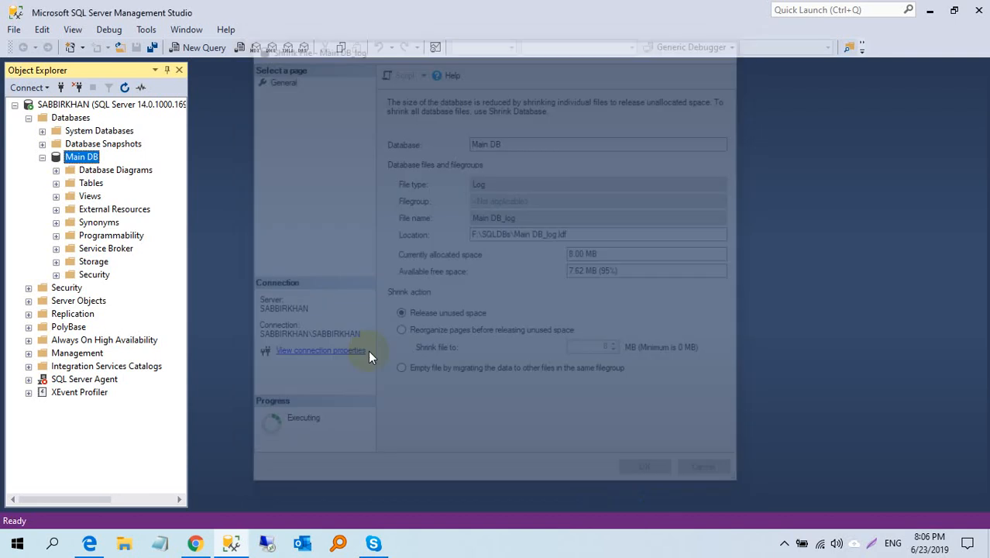
{"action": "left_click", "coordinate": [643, 465]}
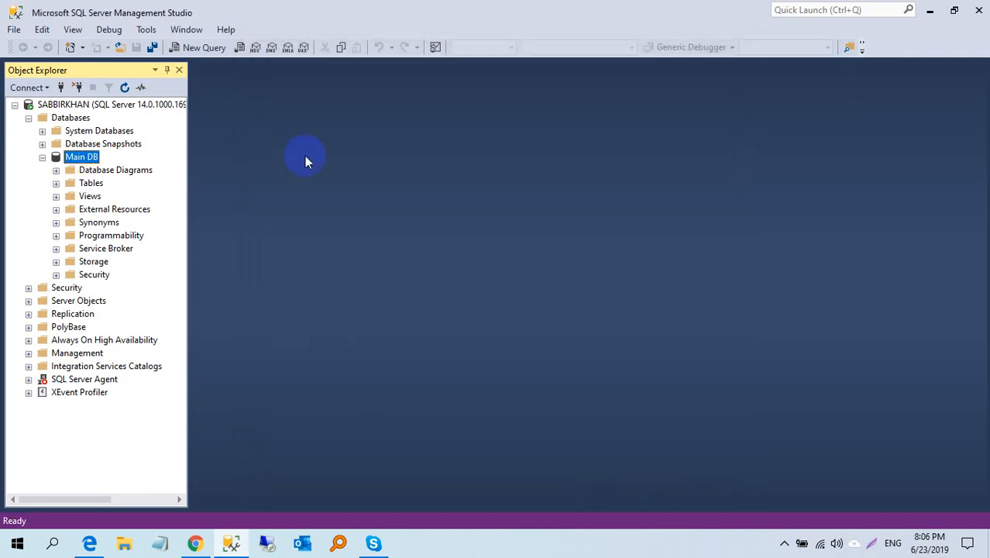
{"action": "mouse_move", "coordinate": [929, 12]}
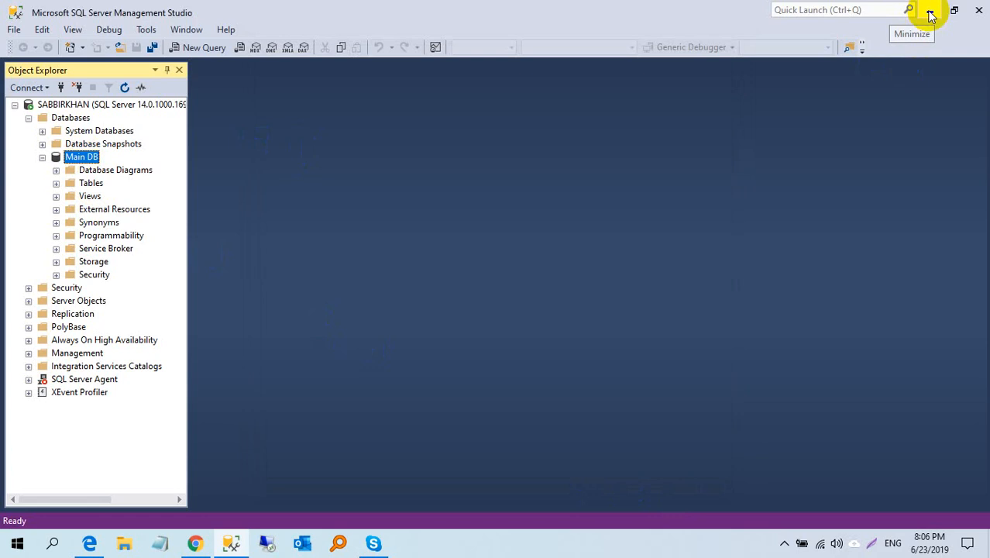